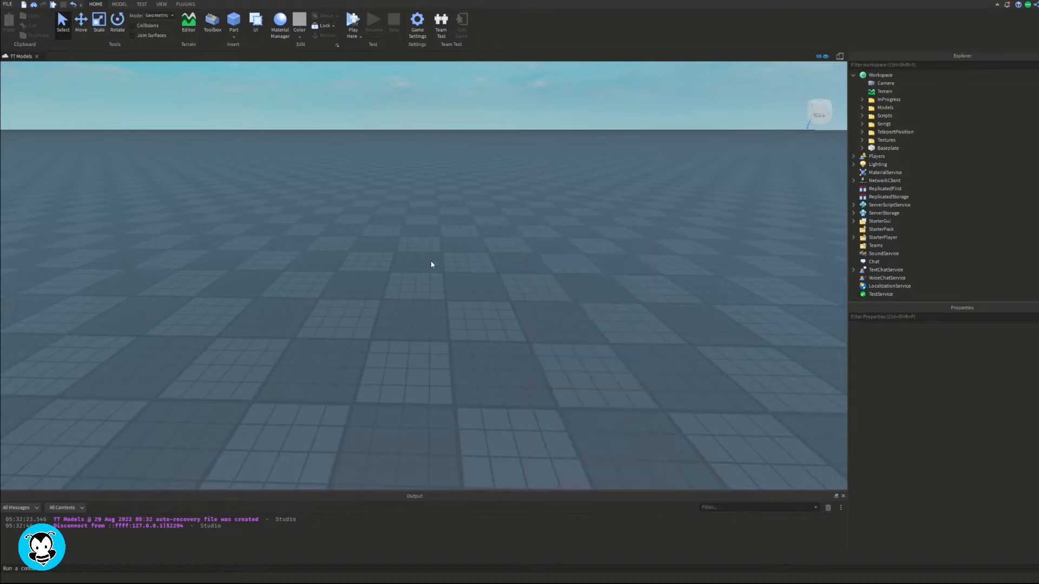
# Insert a ScreenGui under StarterGui and start adding a Frame inside it
pyautogui.click(855, 221)
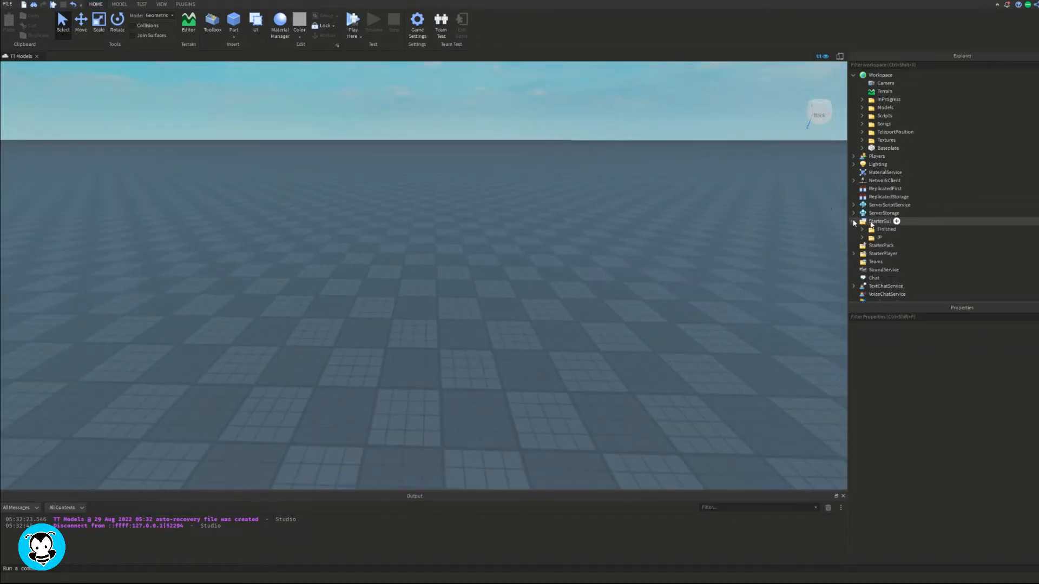
pyautogui.click(897, 222)
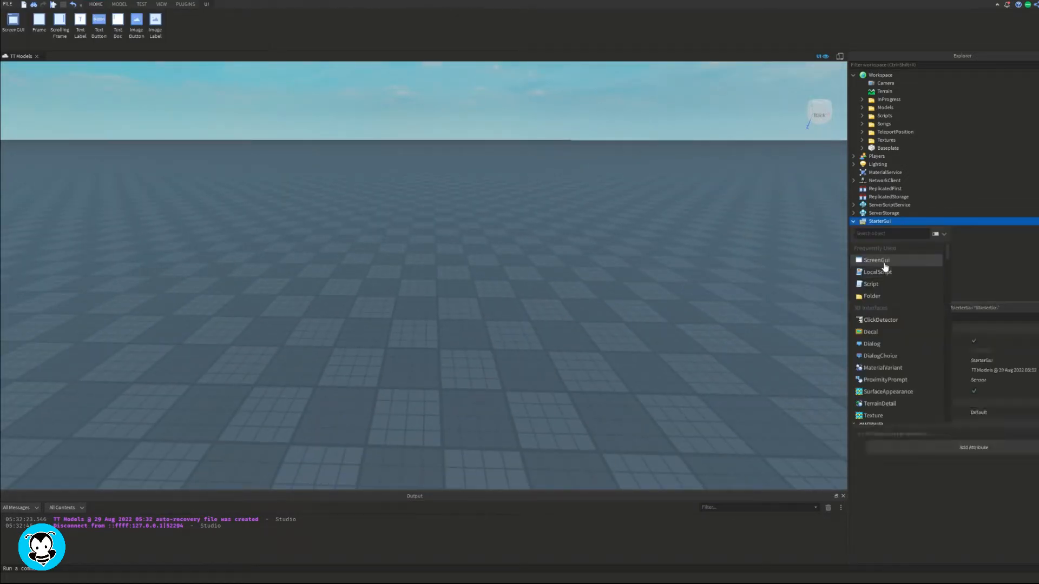
pyautogui.click(876, 259)
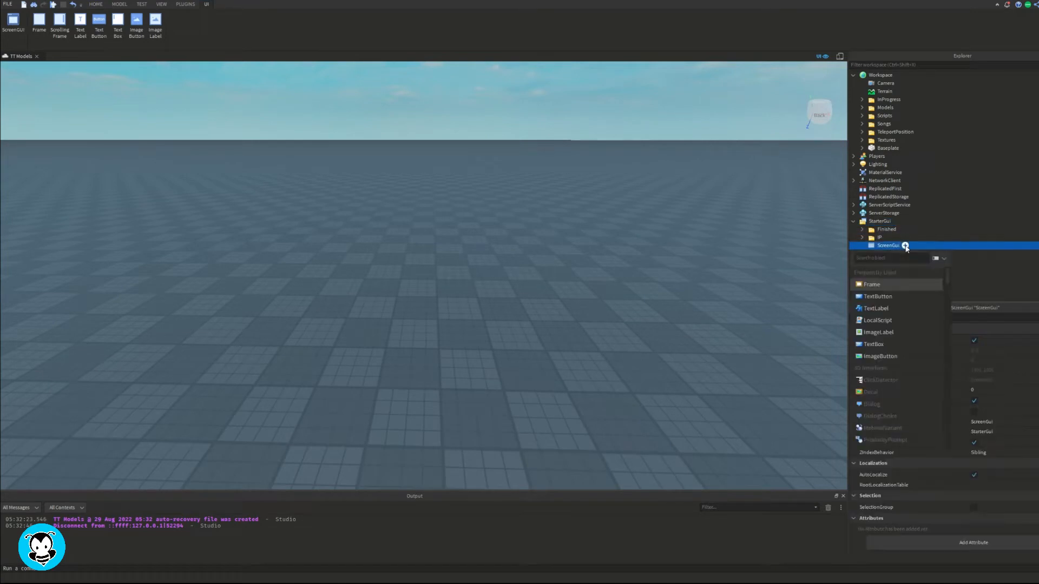
pyautogui.click(871, 284)
pyautogui.write('100')
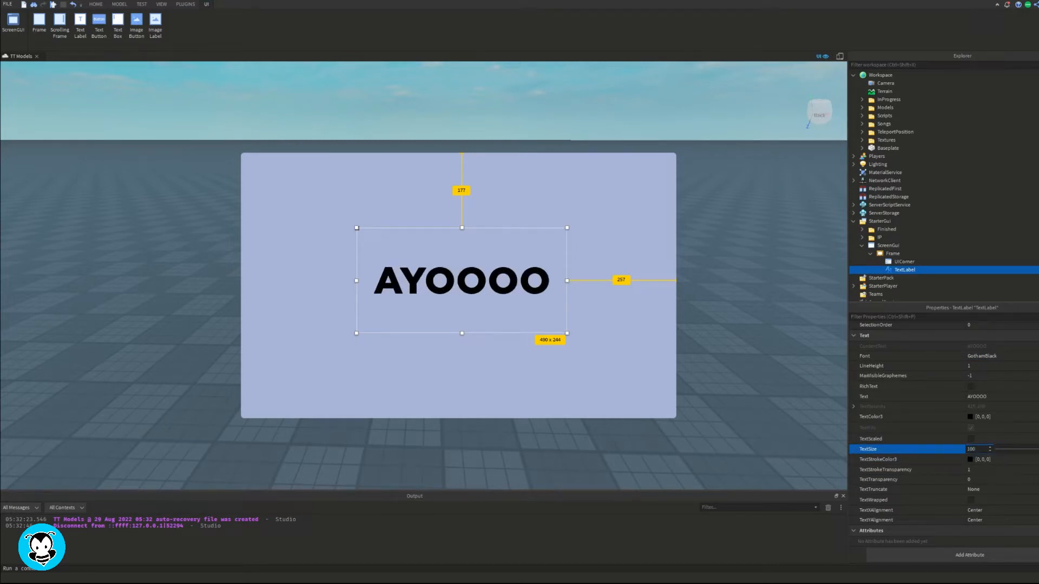
# Add a rounded Frame with a TextLabel reading AYOOOO in GothamBlack, size 100
pyautogui.click(889, 246)
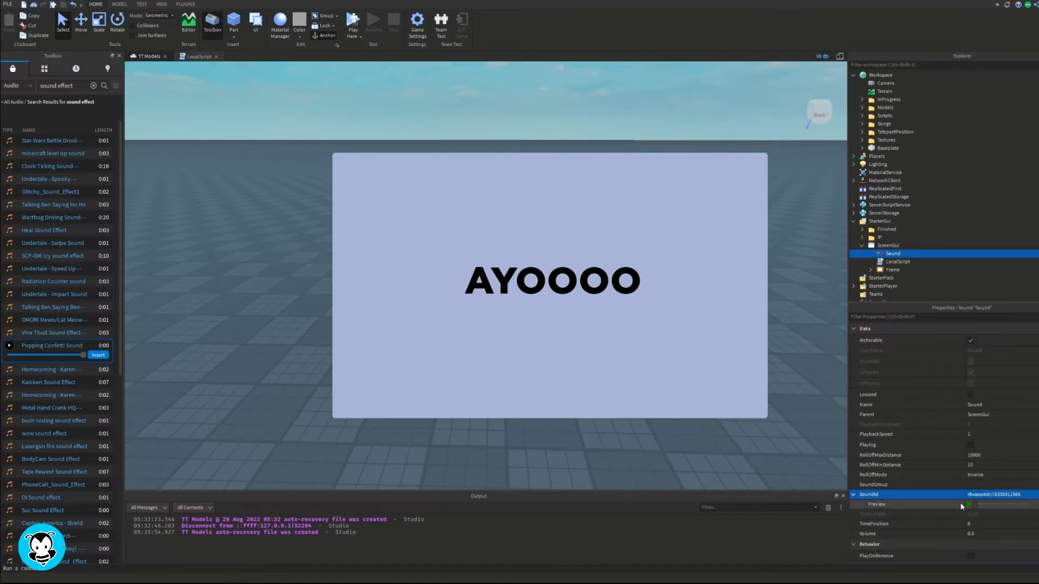
# Add a Sound and a LocalScript under ScreenGui, with a Toolbox sound-effect ID as SoundId
pyautogui.click(118, 56)
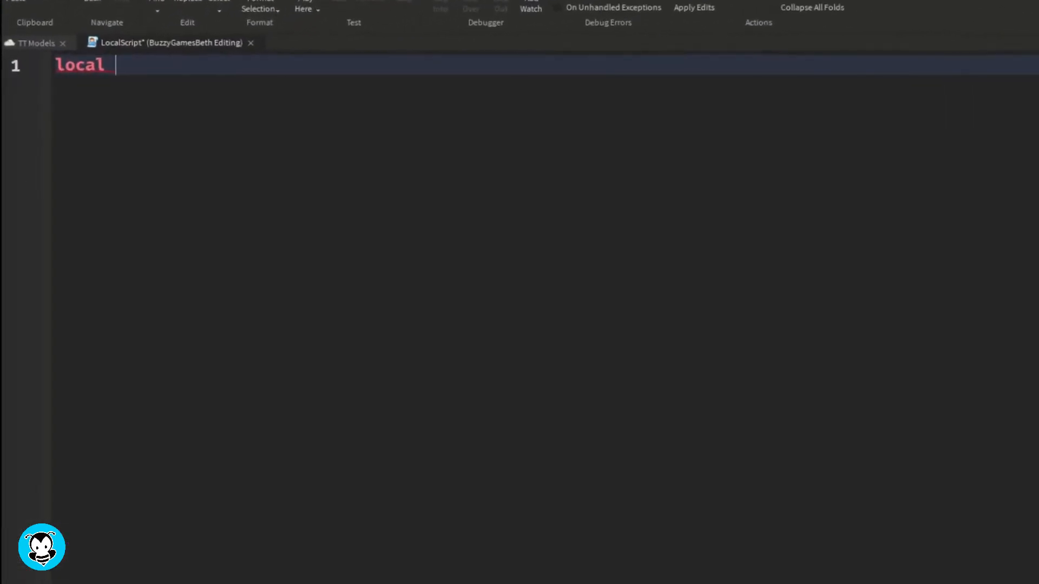
# Declare the UserInputService variable and begin the uis.InputBegan:Connect handler for the T key
pyautogui.write('uis = game:GetService("UserInputService")')
pyautogui.write('local sound = frame.Sound')
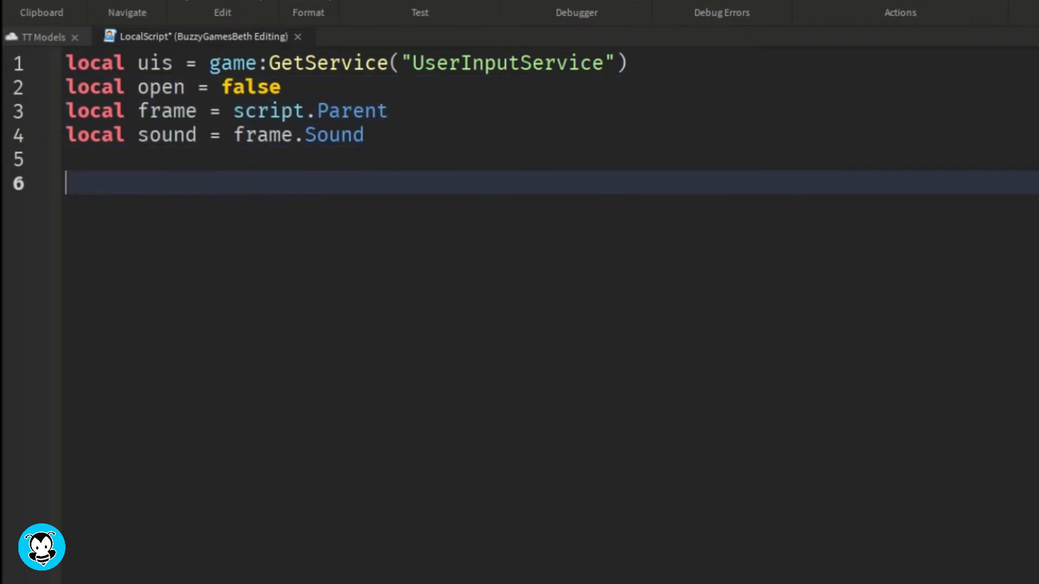
pyautogui.write('uis.InputBegan:Connect(function(input)')
pyautogui.write('frame.V')
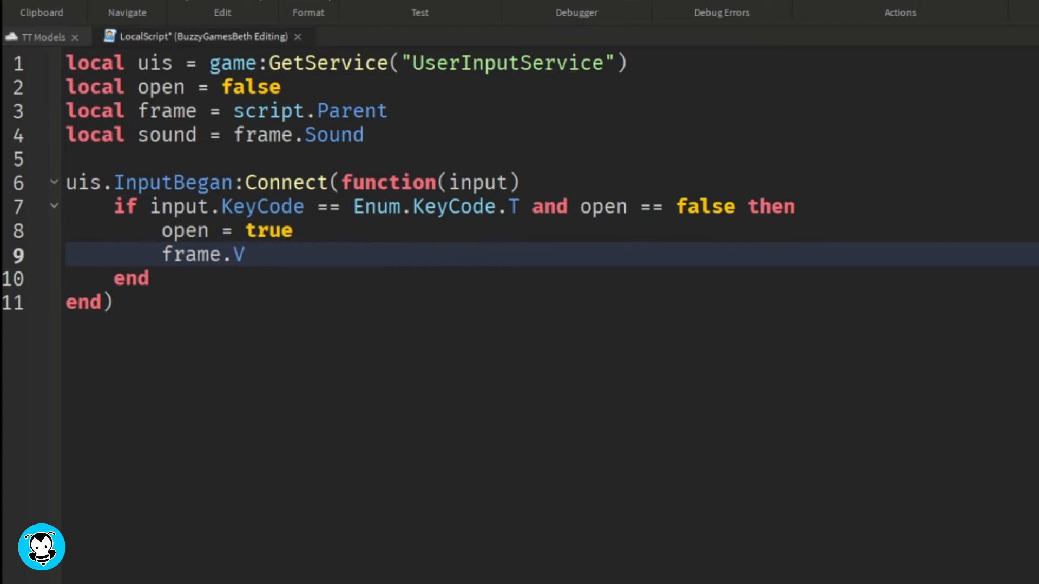
# Add the T-key close branch with sound:Play(), and set the Frame to start hidden
pyautogui.press('backspace')
pyautogui.write('isible = true')
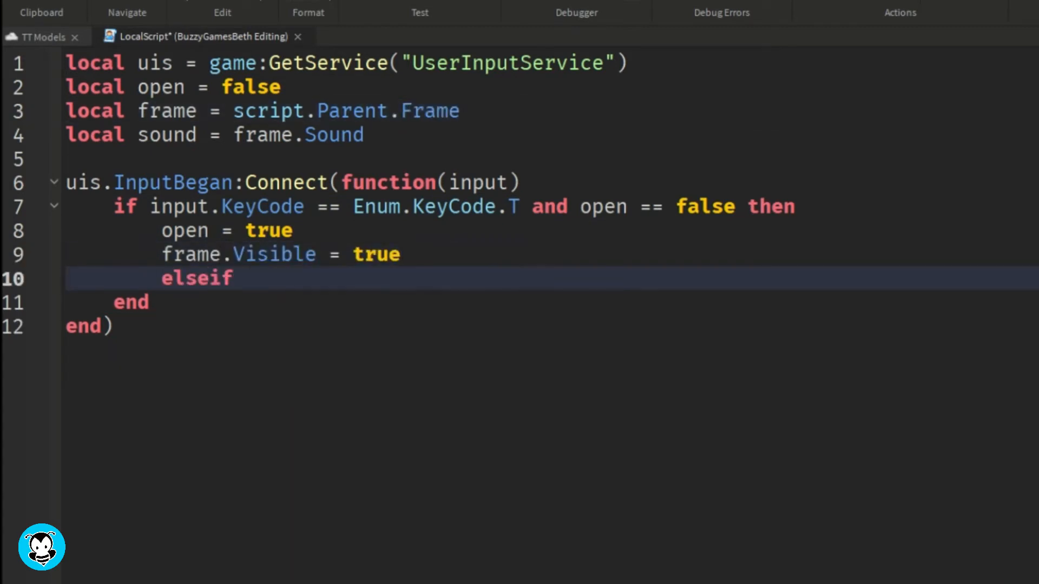
pyautogui.write('input.KeyCode == Enum.KeyCode.T and open == true then')
pyautogui.write('soun')
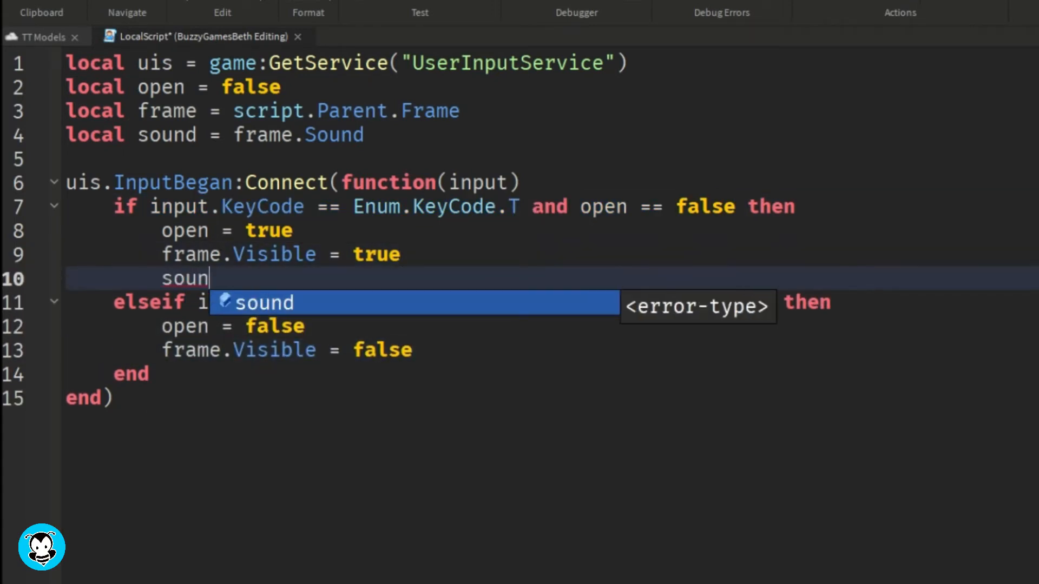
pyautogui.write(':Play()')
pyautogui.click(216, 134)
pyautogui.write('script.Parent')
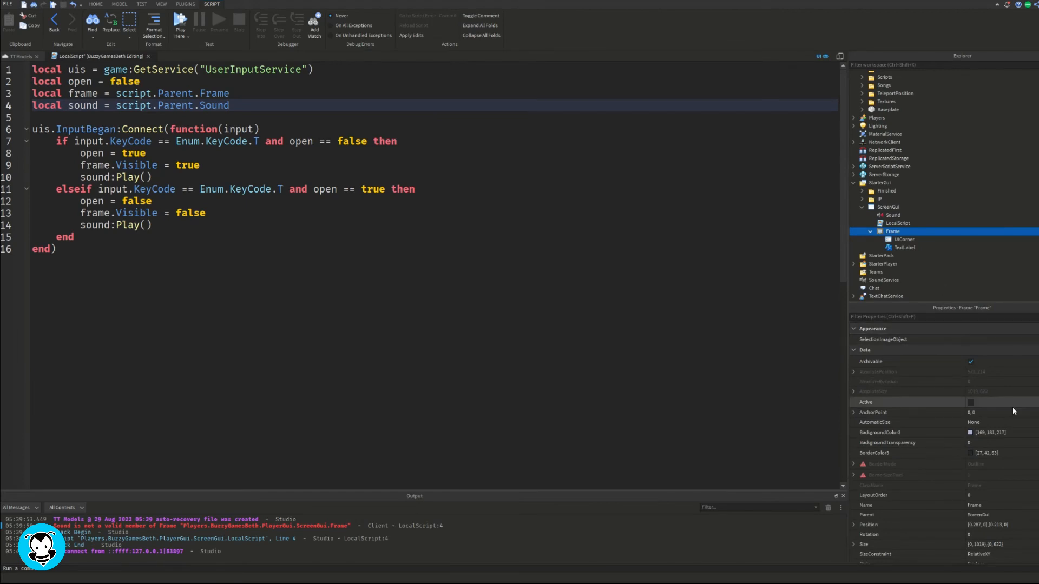
pyautogui.scroll(-3)
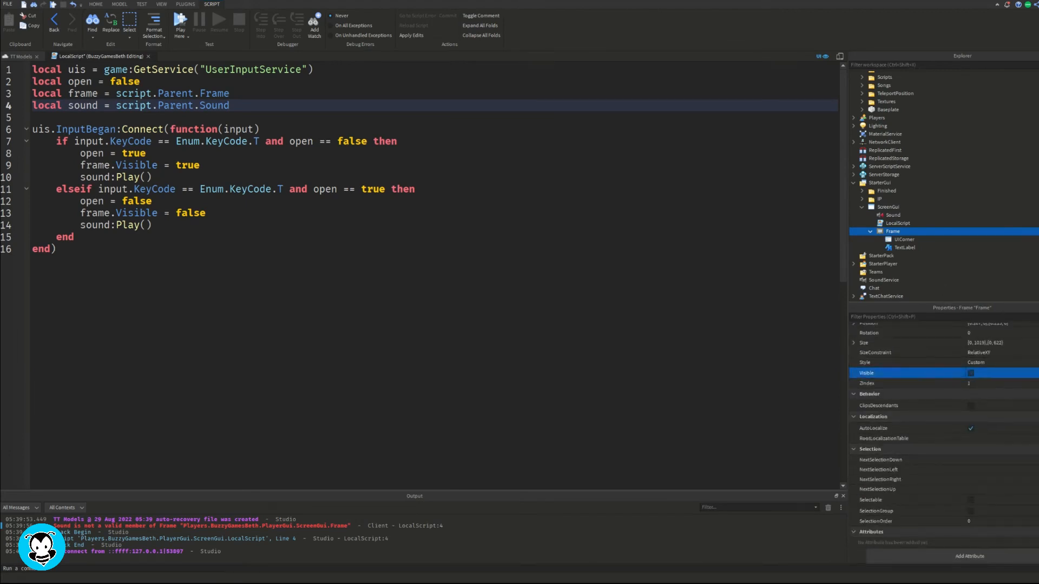
pyautogui.click(175, 21)
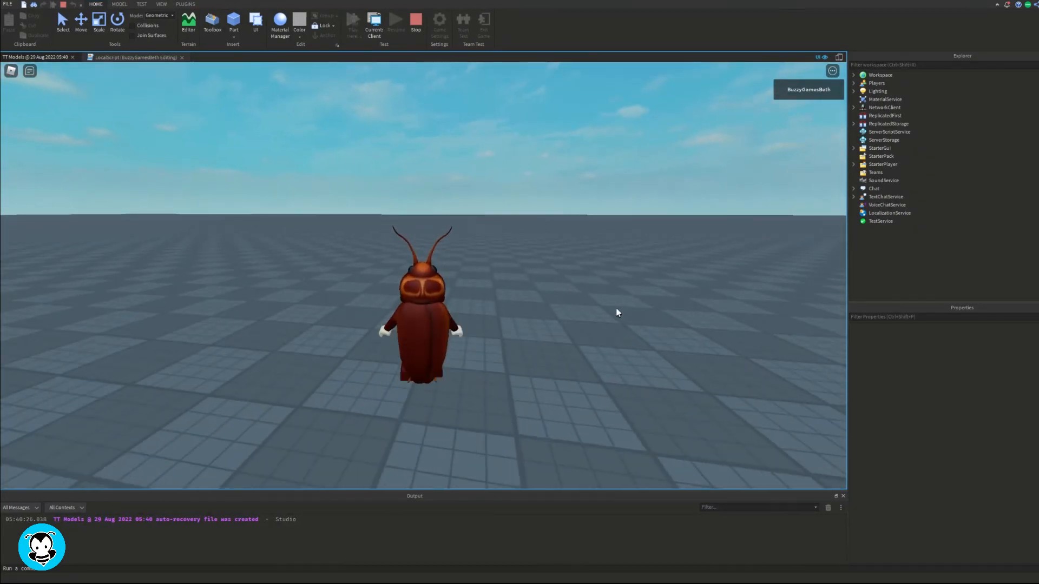
pyautogui.moveTo(499, 204)
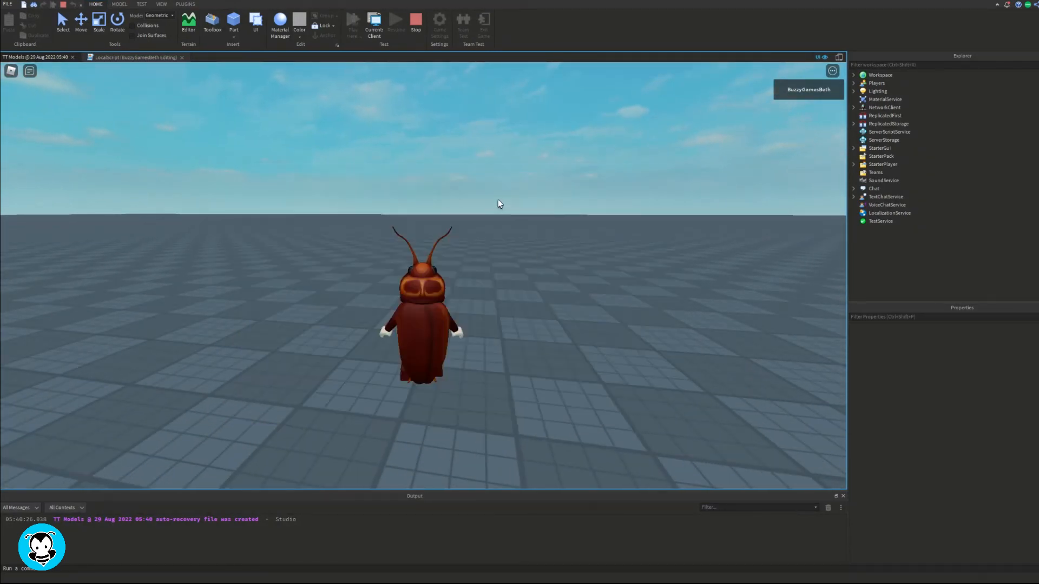
pyautogui.moveTo(446, 104)
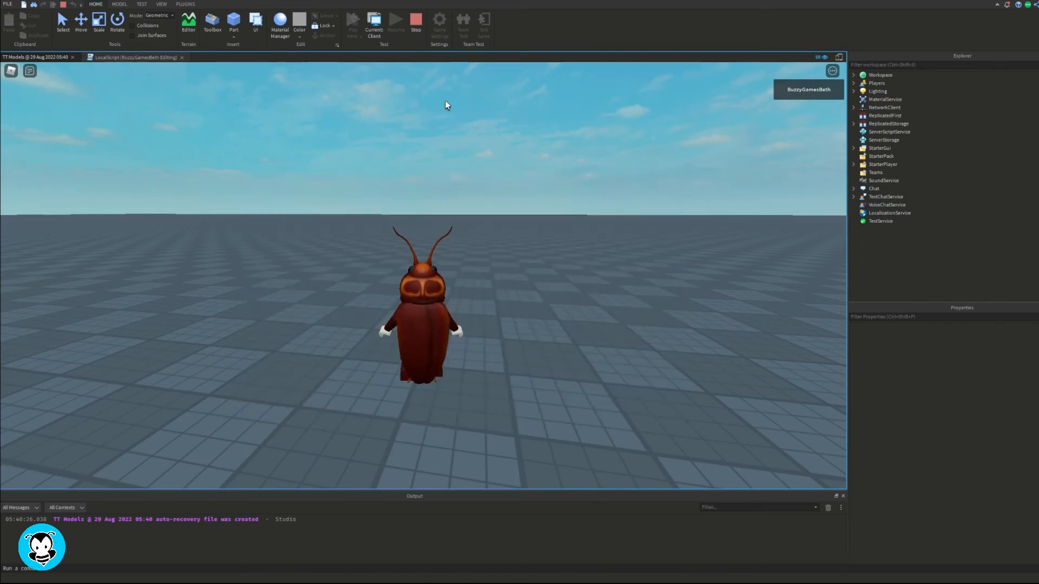